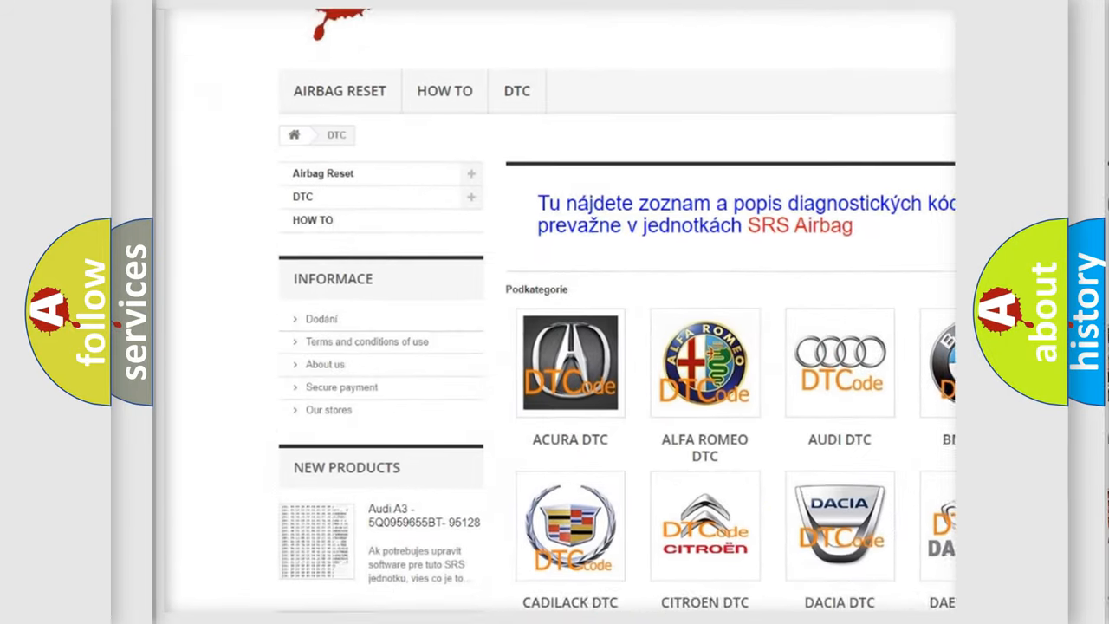
scroll("down", 3)
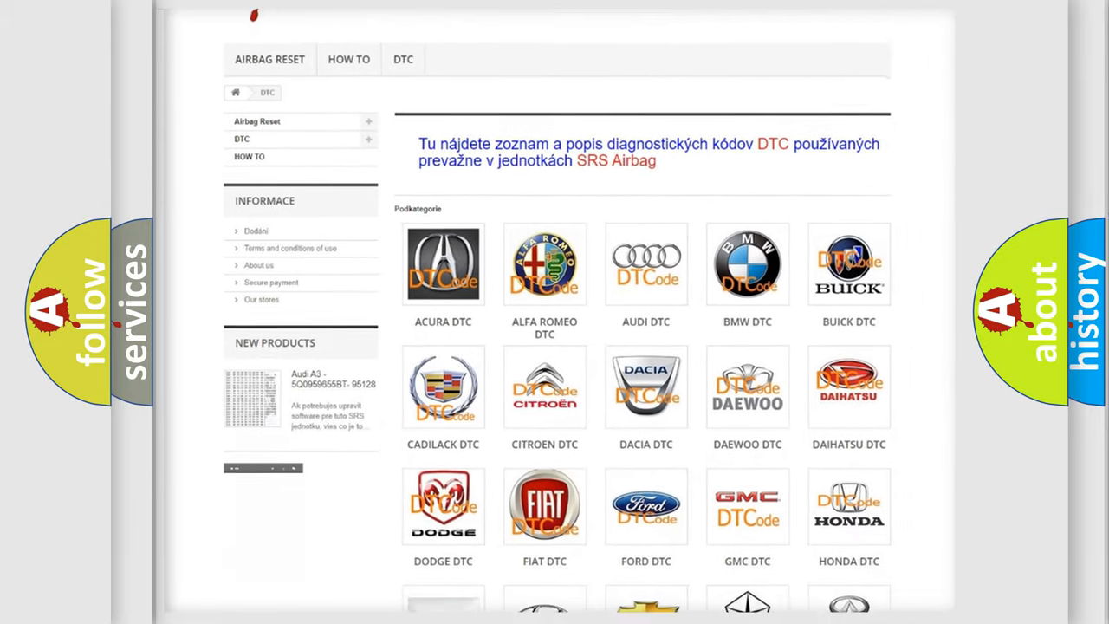
scroll("down", 3)
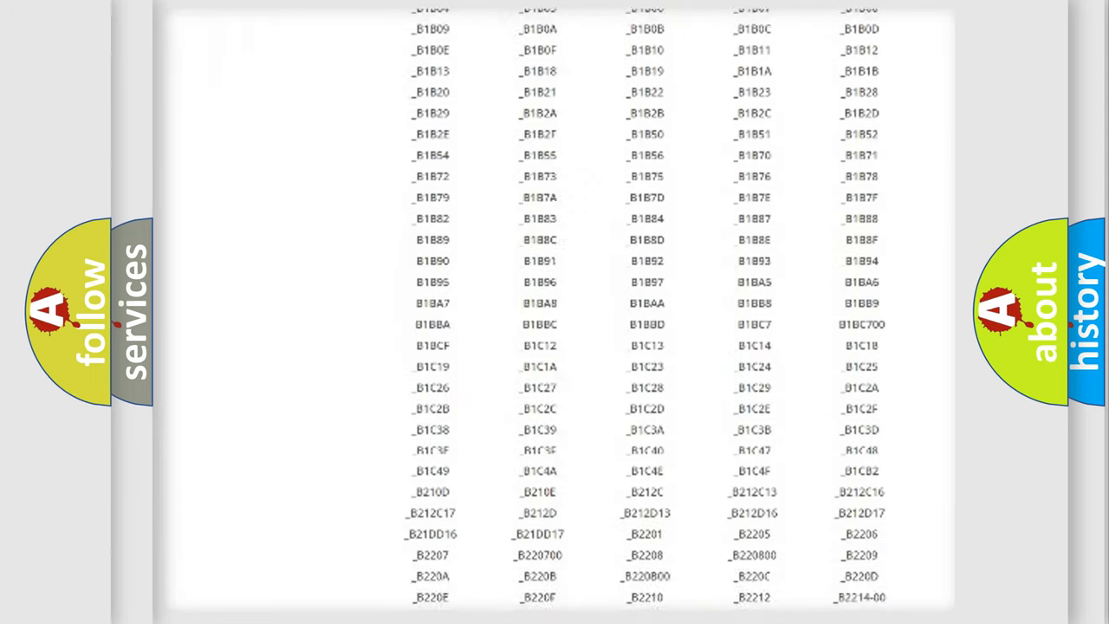
scroll("down", 3)
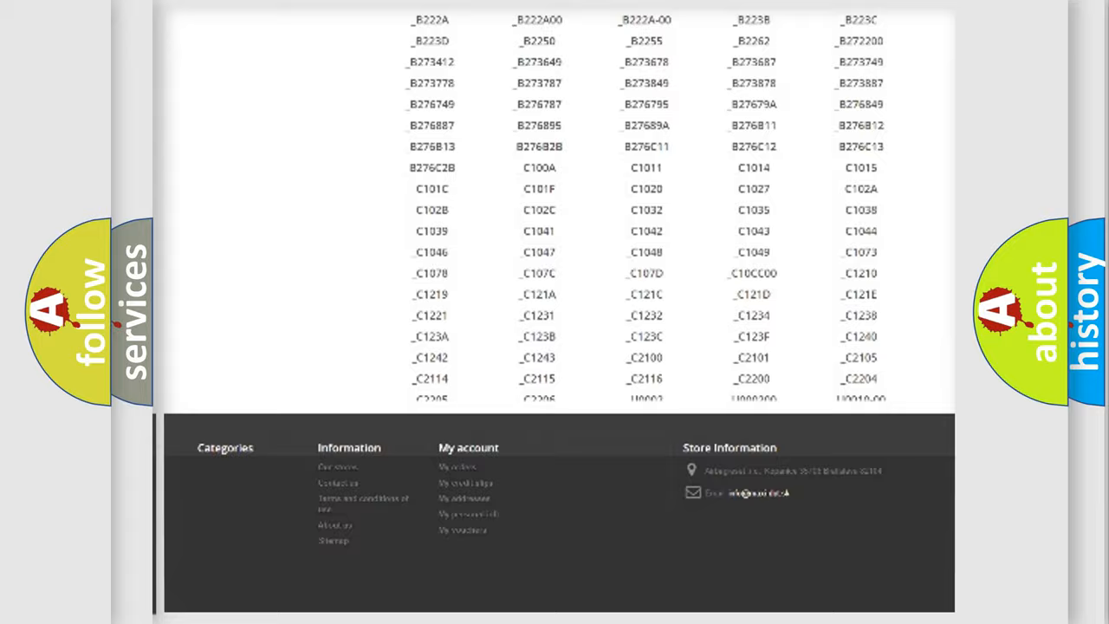
scroll("up", 3)
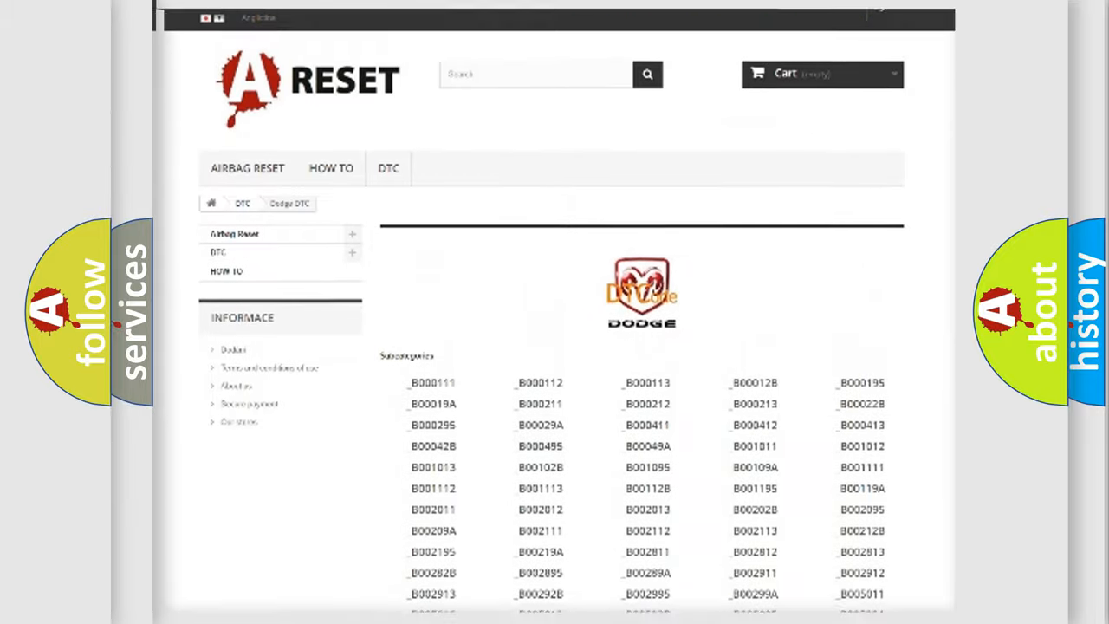